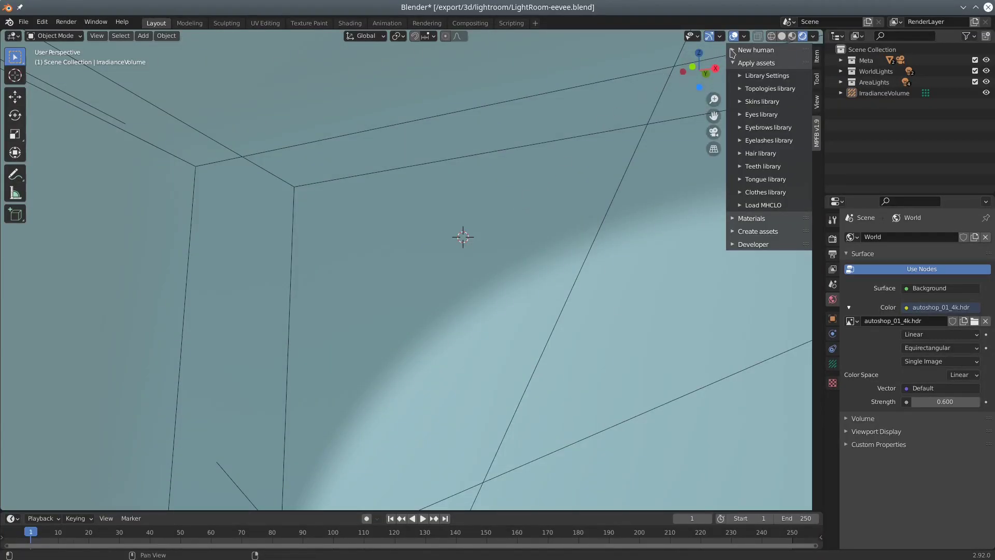
- Create a new Male, Young, Average human from scratch via the MPFB New human panel
click(732, 50)
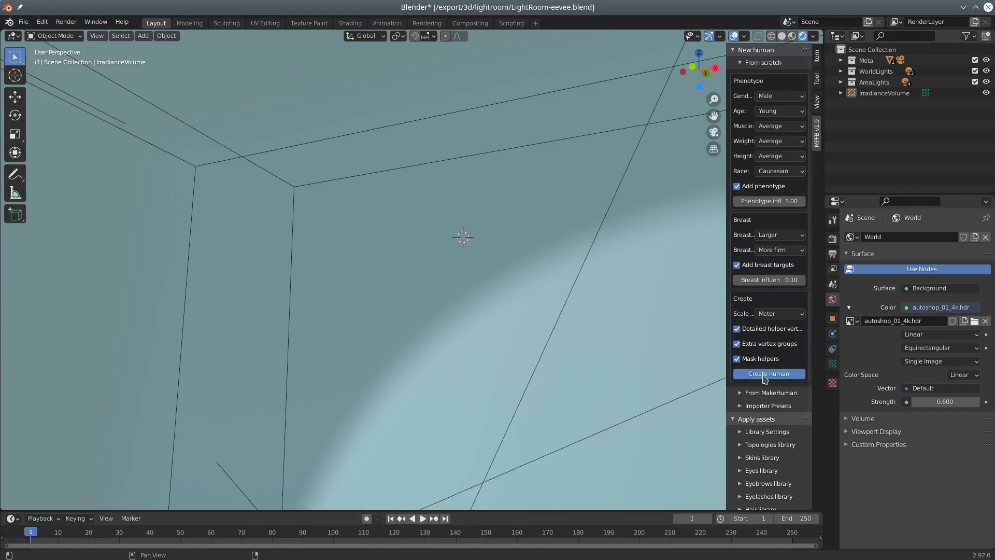
click(768, 374)
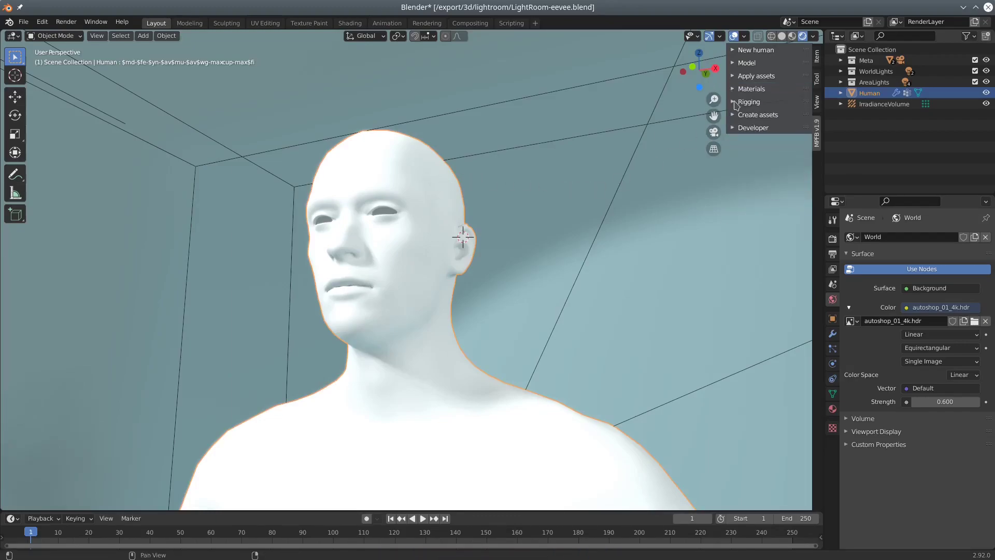
- Add the Default standard rig with Import weights to the human
click(748, 102)
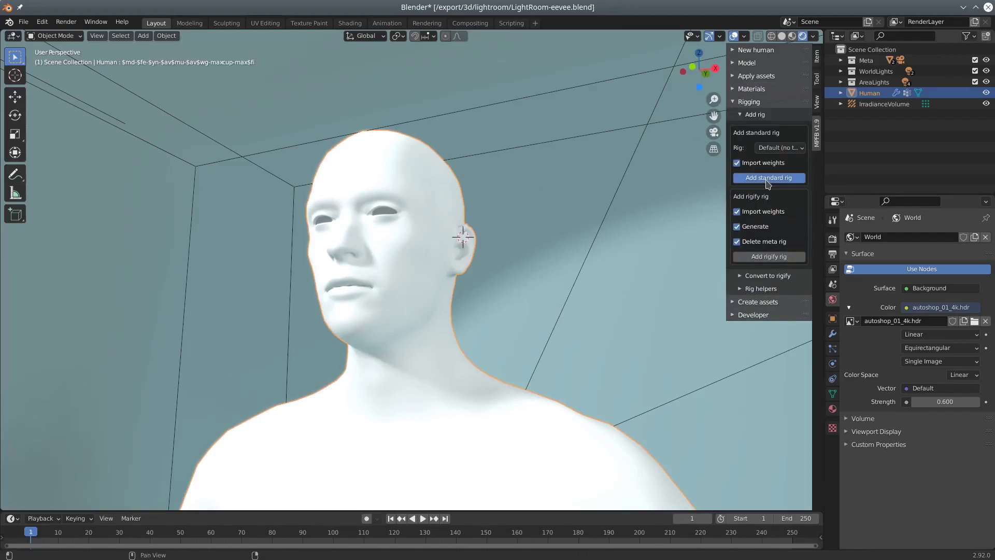
click(768, 177)
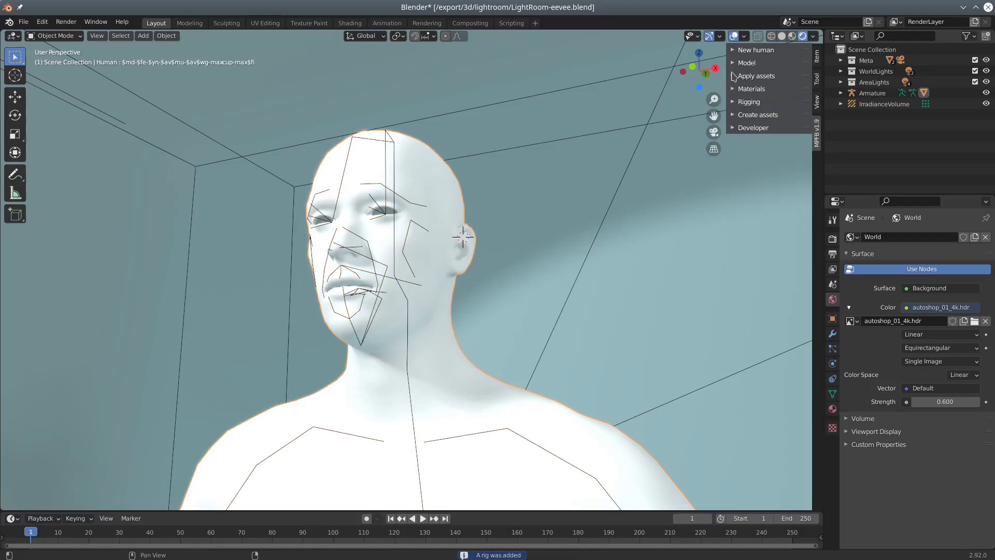
click(756, 75)
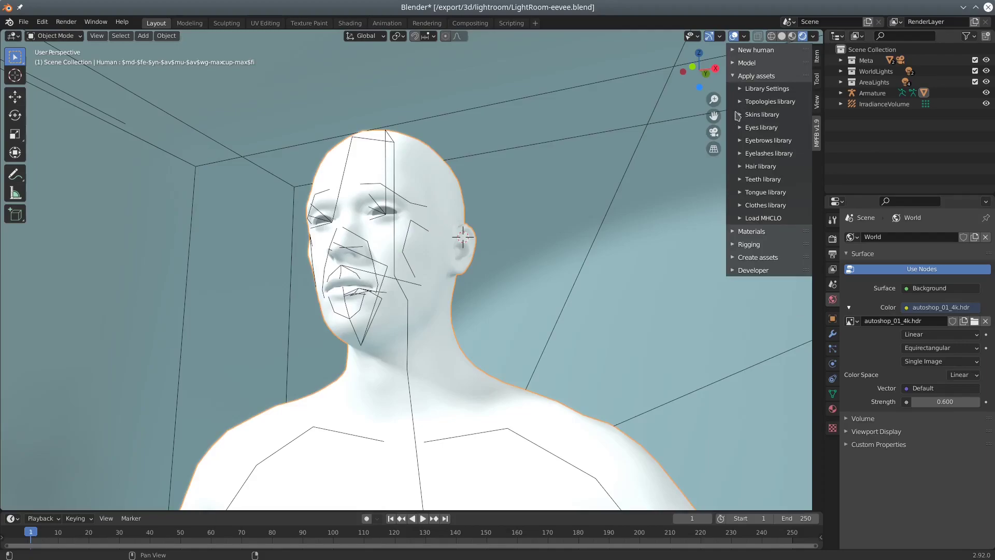
- Load the middle-aged caucasian male skin from the Skins library onto the human
click(762, 114)
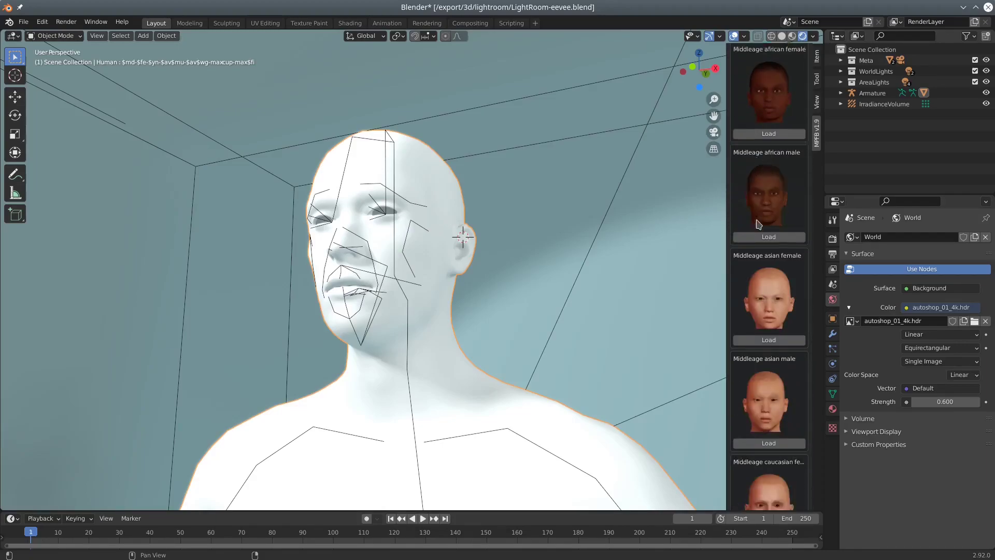
scroll(down, 3)
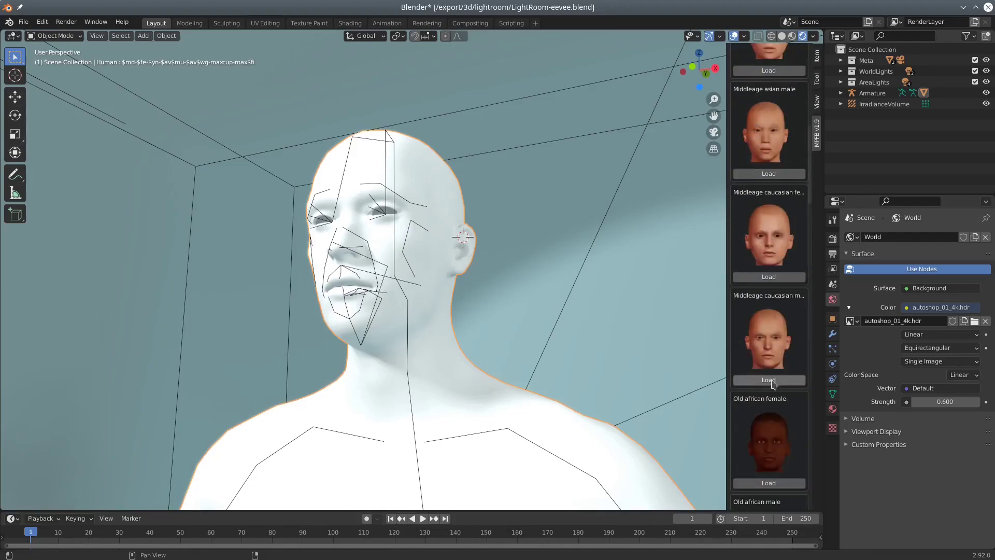
click(768, 380)
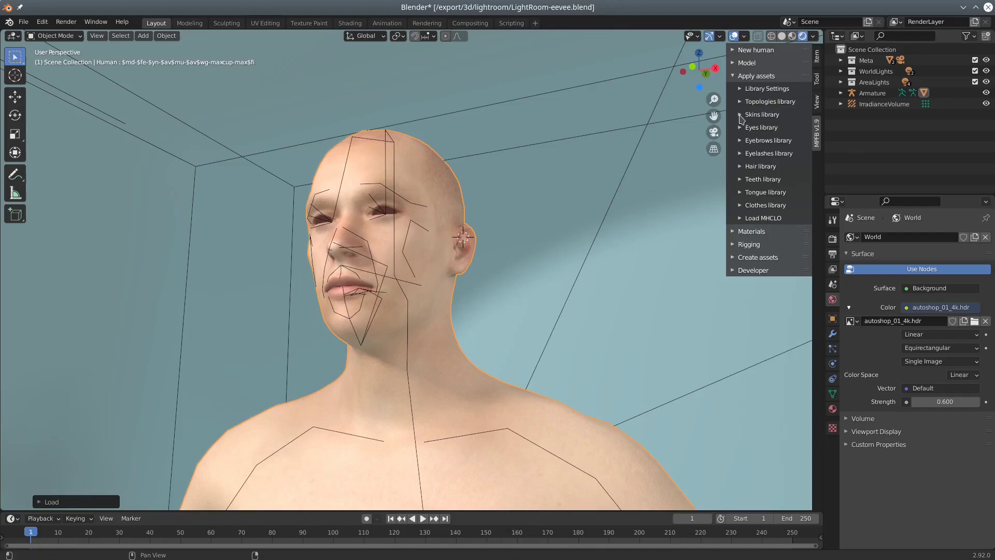
- Load High-poly eyes, Eyebrow001 eyebrows and Eyelashes01 eyelashes from their libraries
click(762, 126)
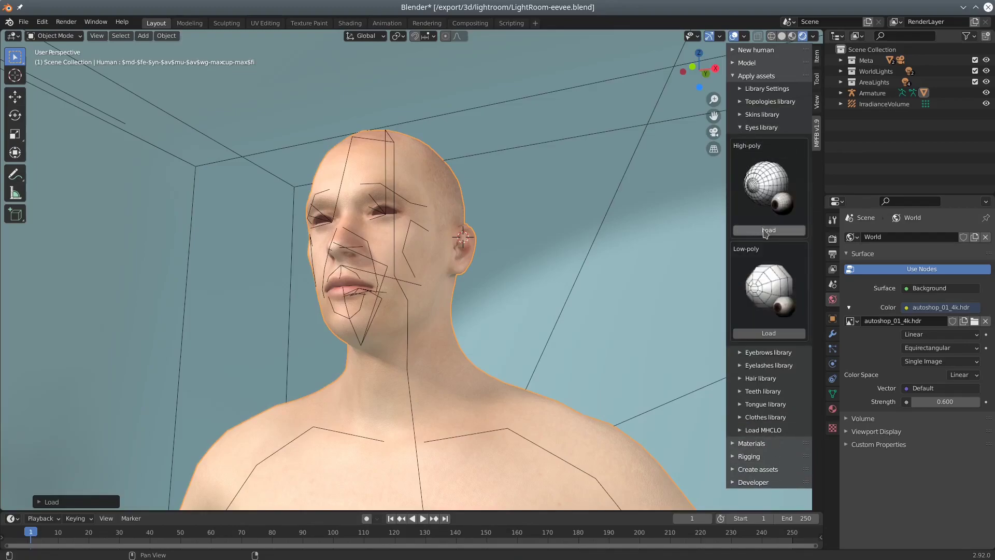
click(768, 230)
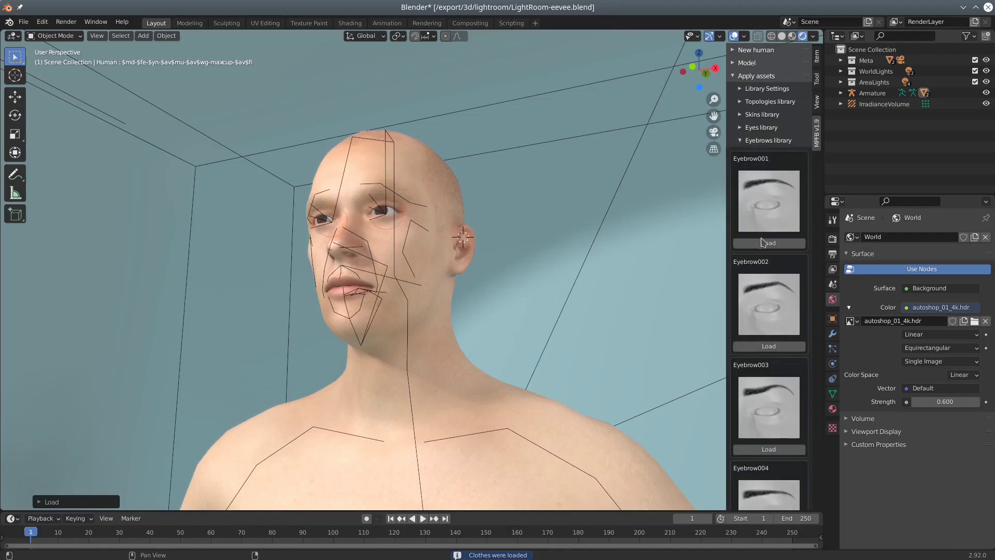
click(768, 242)
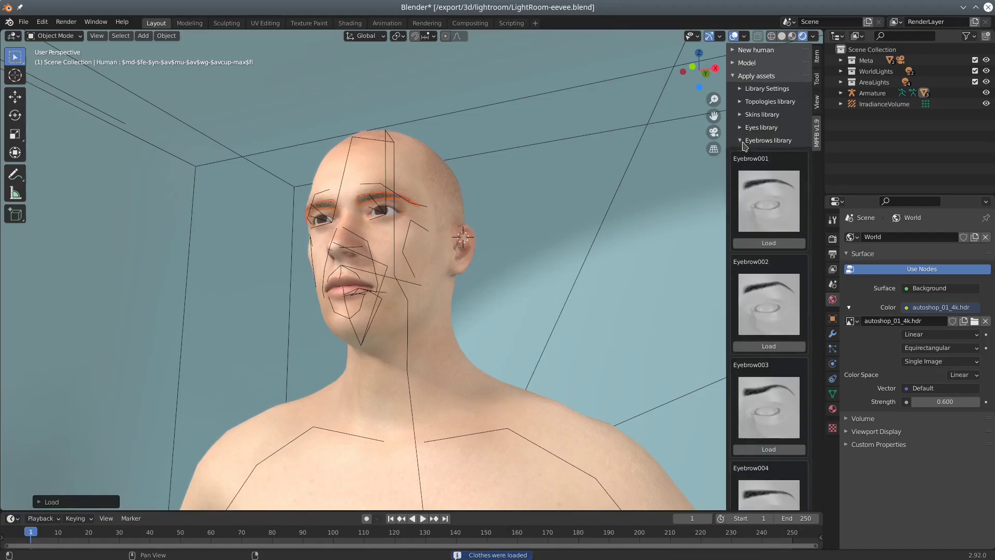
click(768, 153)
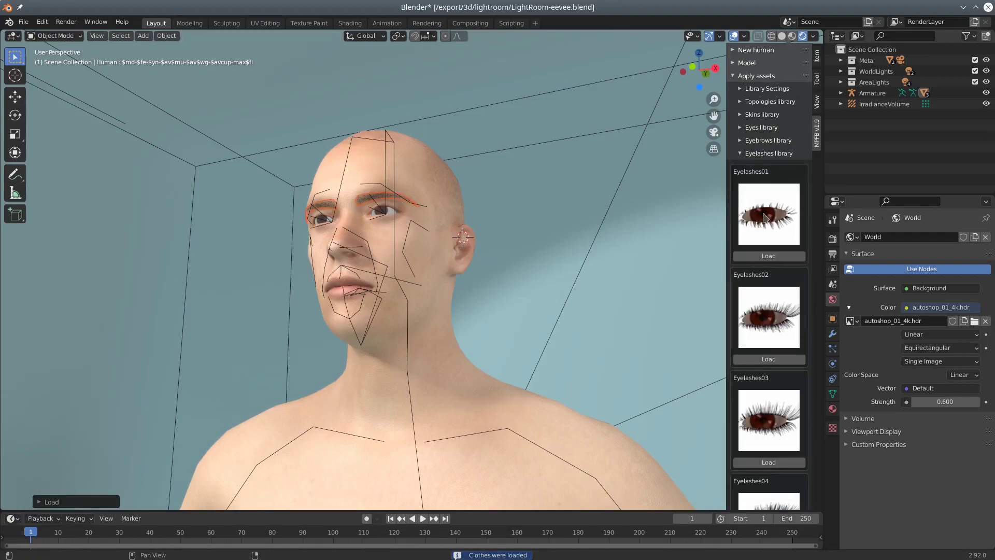
click(768, 256)
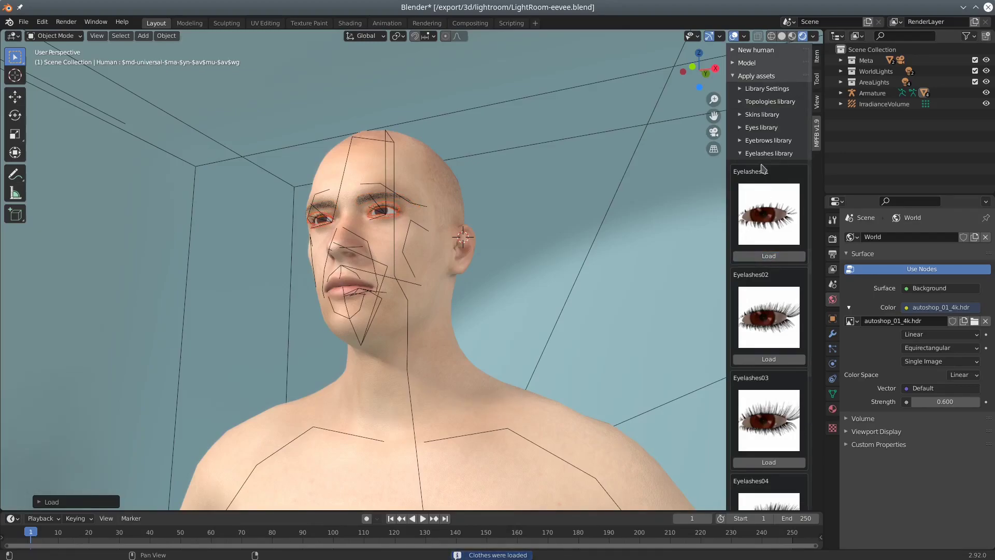
click(762, 166)
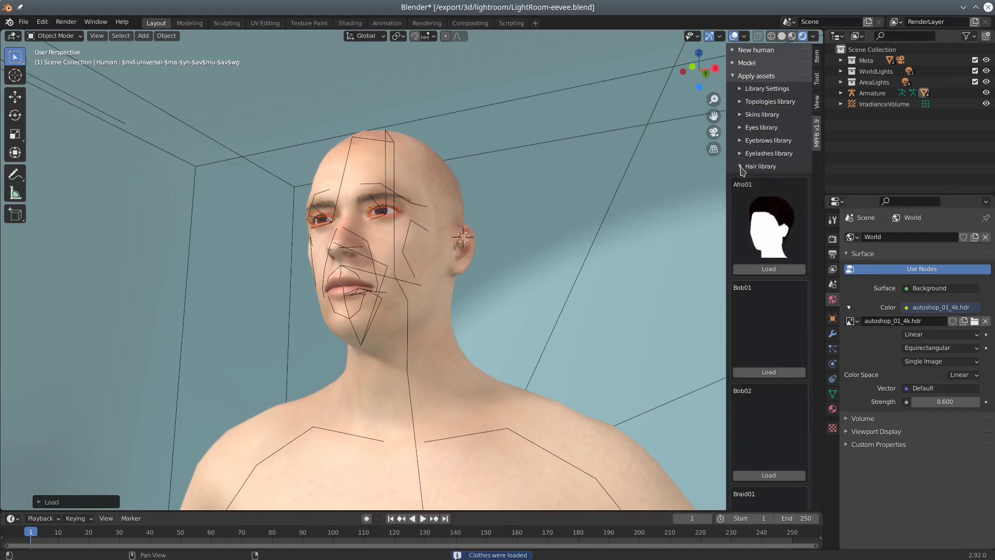
- Load the Short04 hairstyle from the Hair library onto the human
scroll(down, 3)
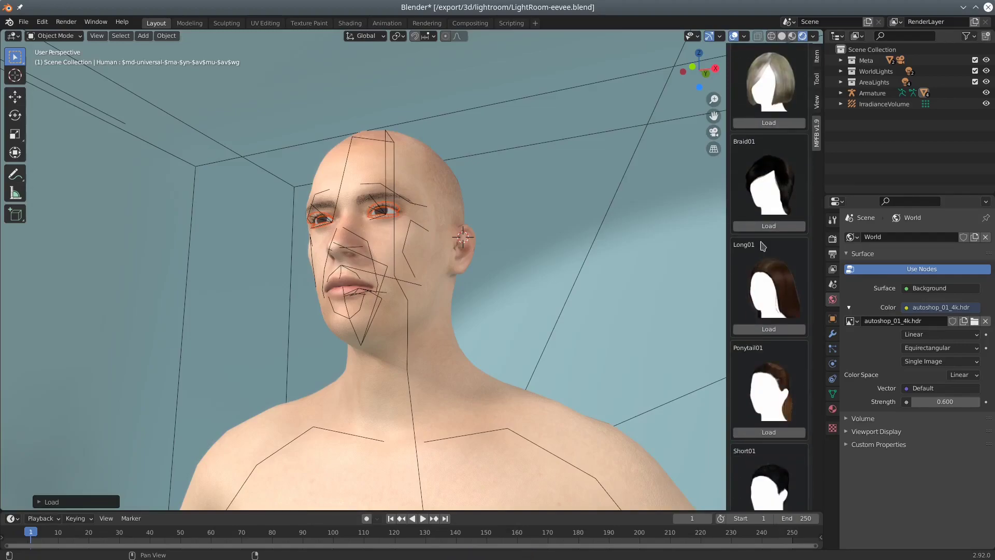
scroll(down, 3)
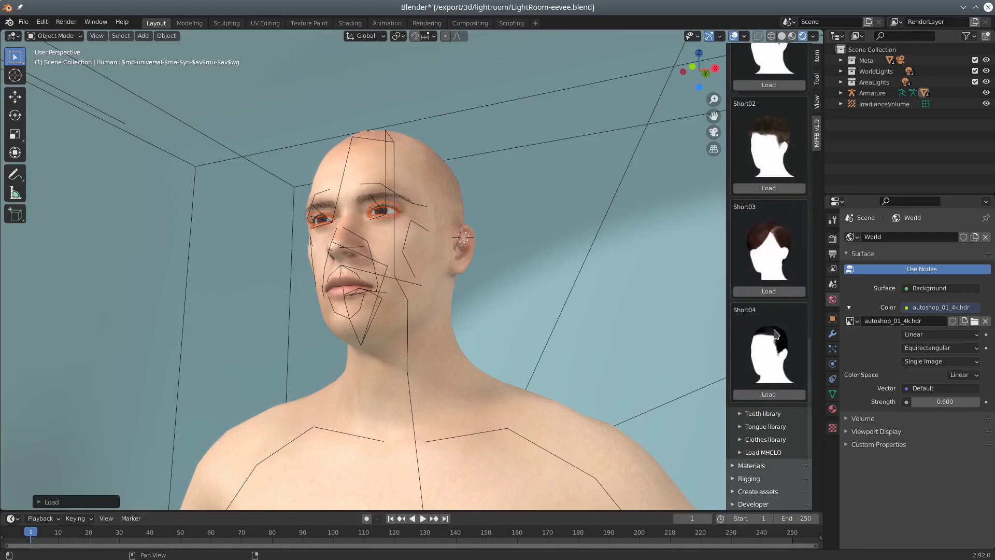
click(768, 394)
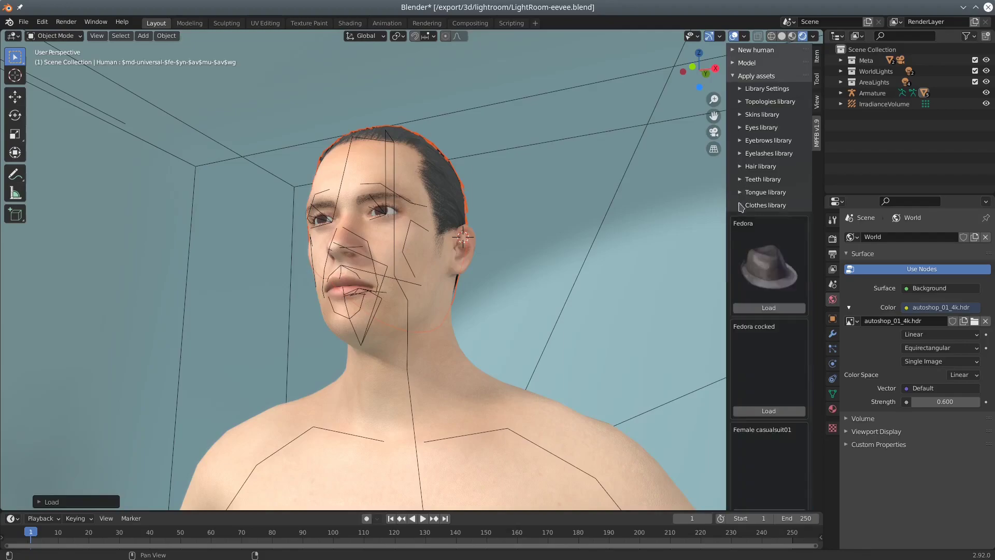
- Dress the human in Male casualsuit01 from the Clothes library
scroll(down, 3)
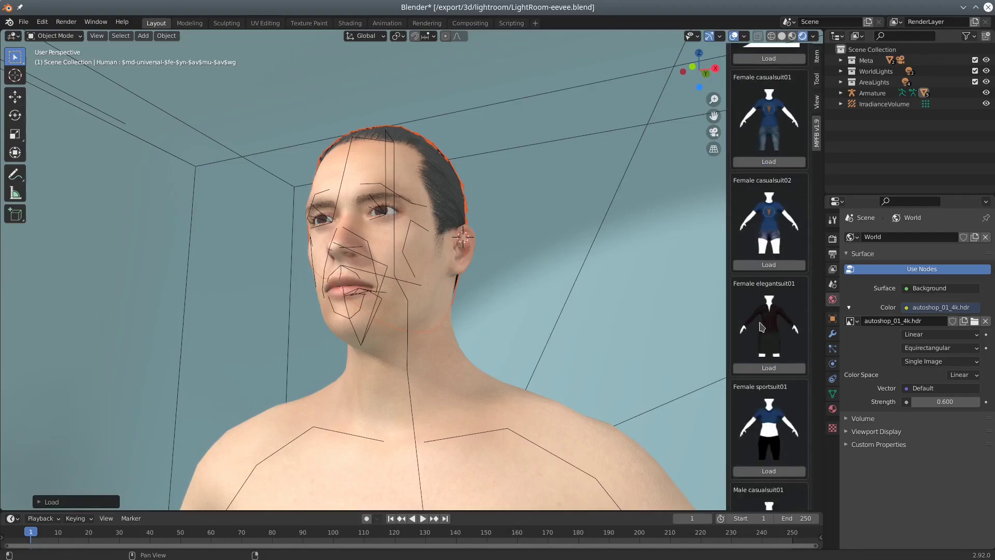
scroll(down, 3)
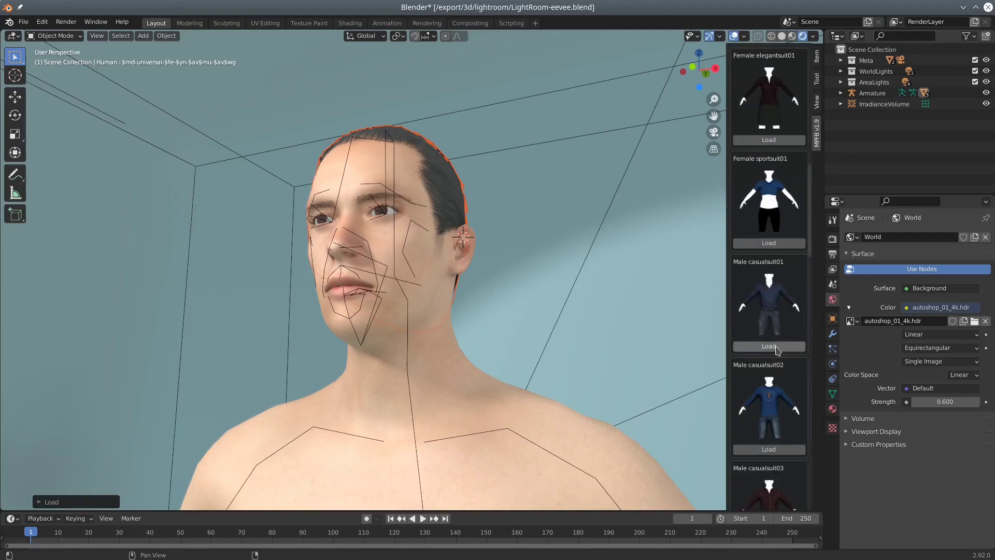
click(768, 346)
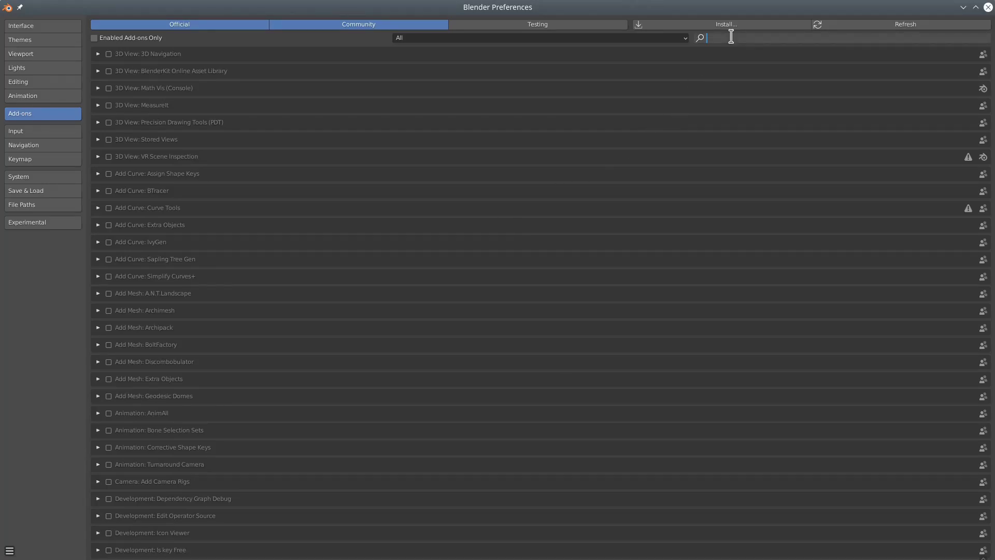
- Find the MakeHuman: mpfb add-on and enable Autodiscover path to MakeHuman user data
text(mpfb)
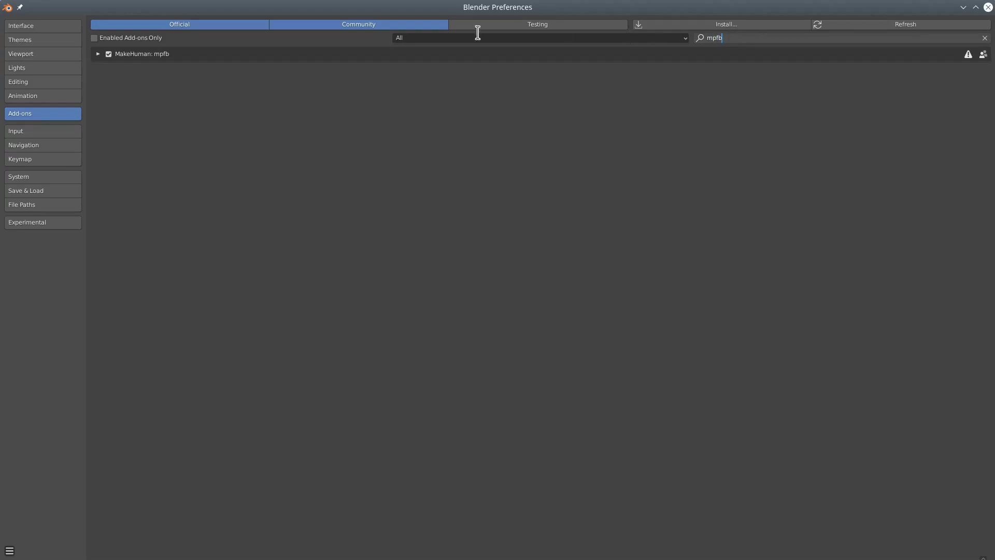
click(99, 53)
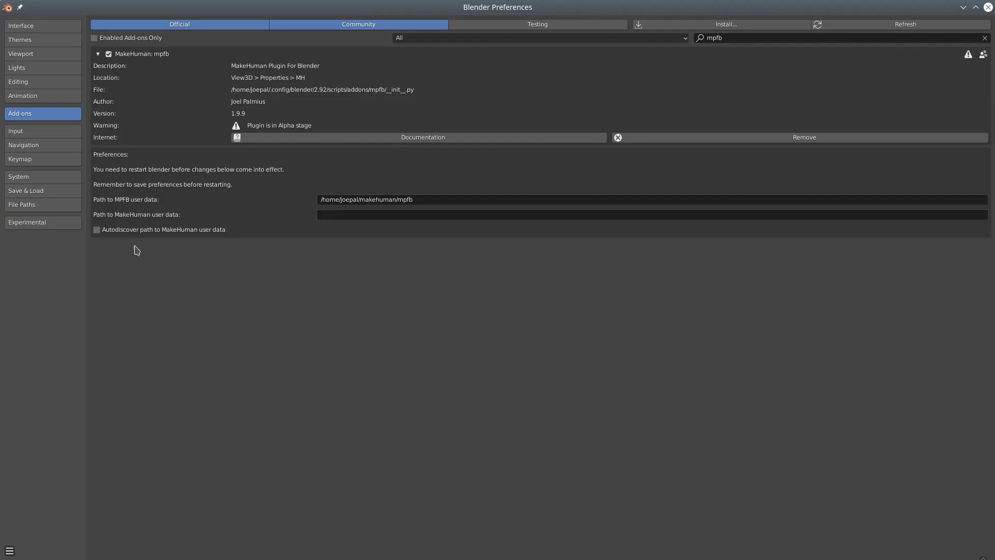
click(96, 230)
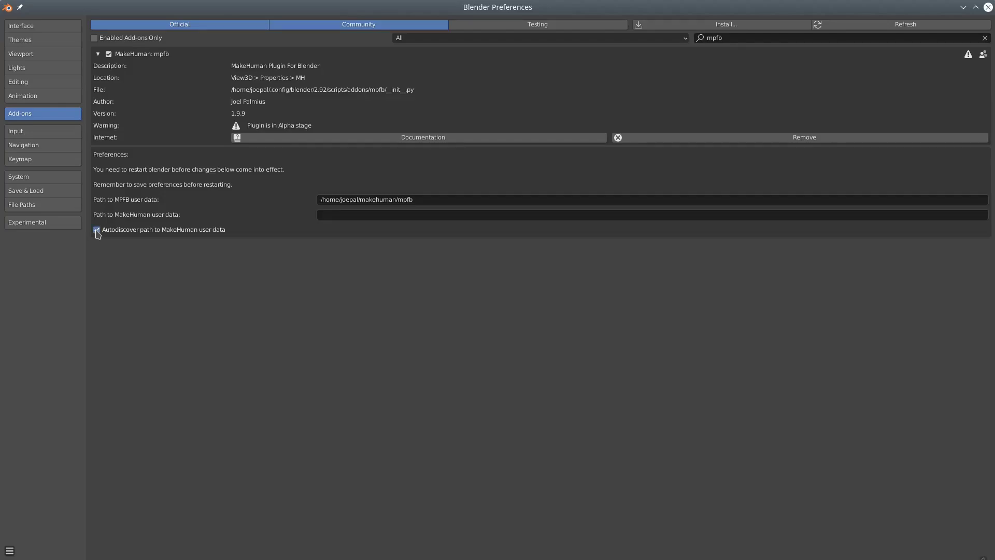
click(96, 229)
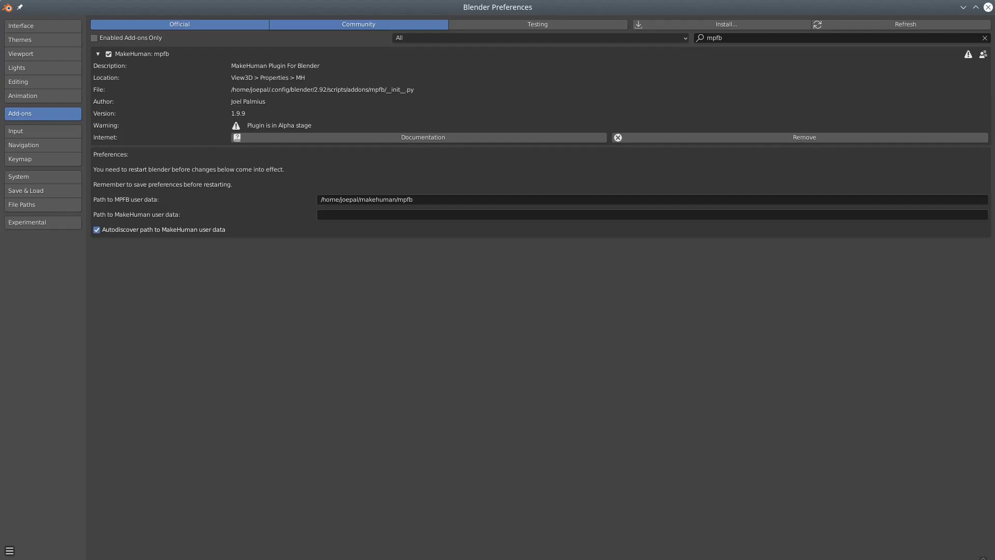